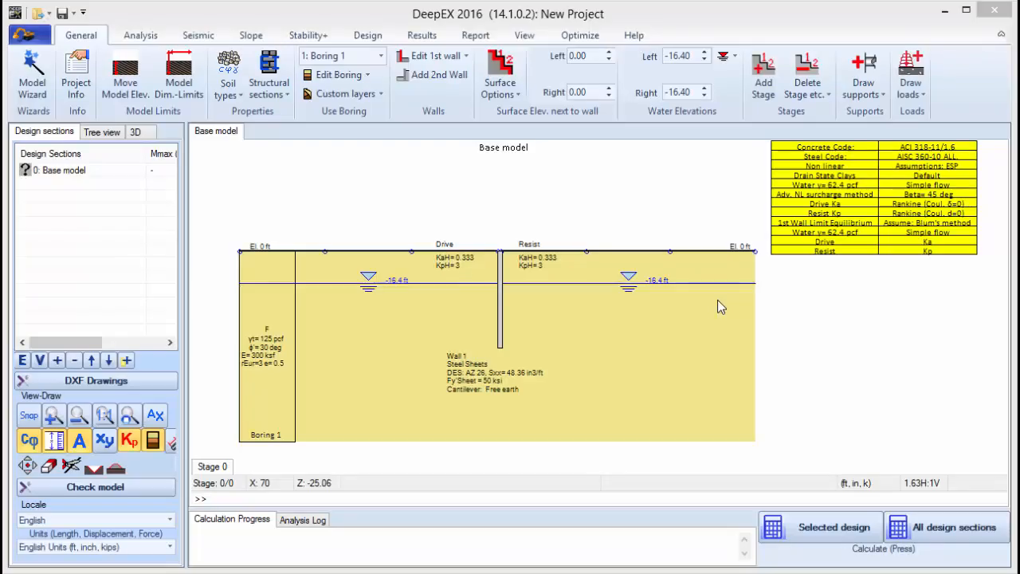
mouse_move(695, 383)
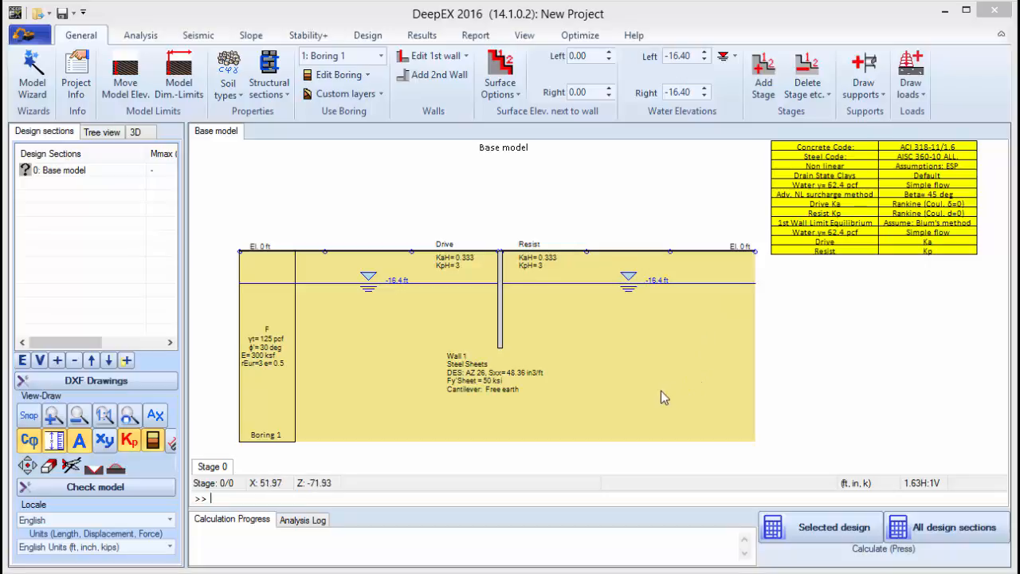
mouse_move(577, 389)
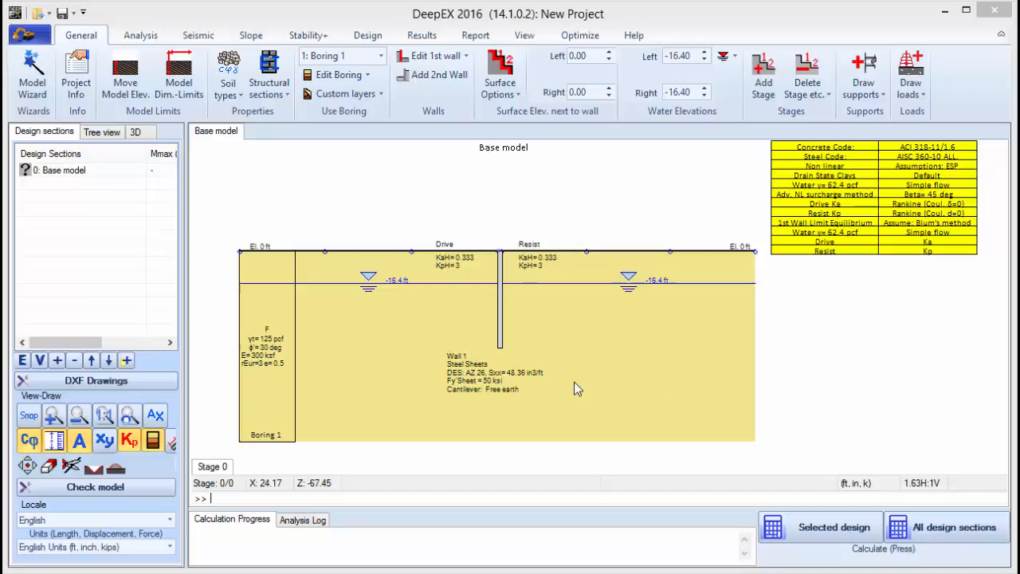
mouse_move(580, 389)
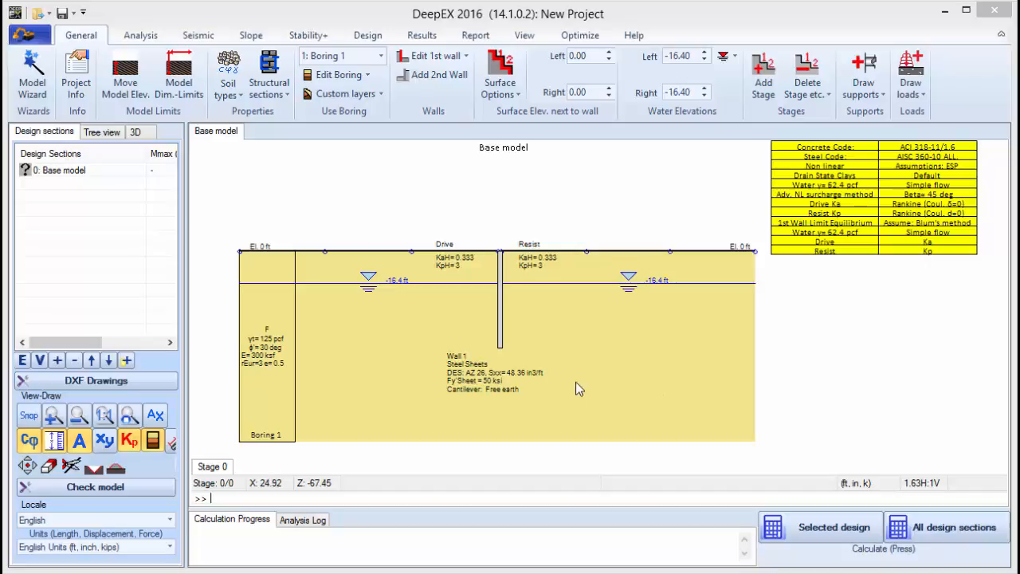
mouse_move(603, 408)
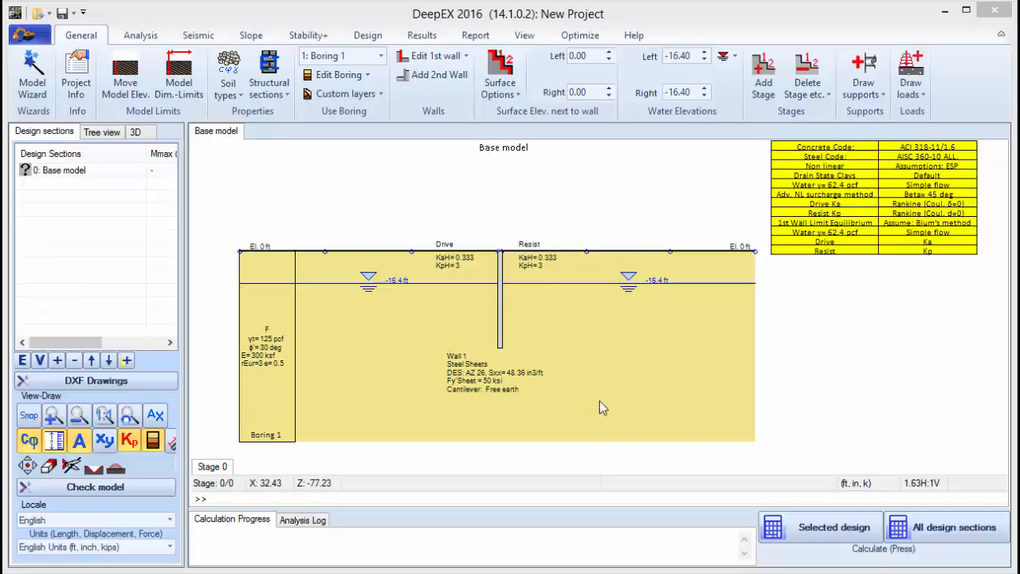
mouse_move(501, 327)
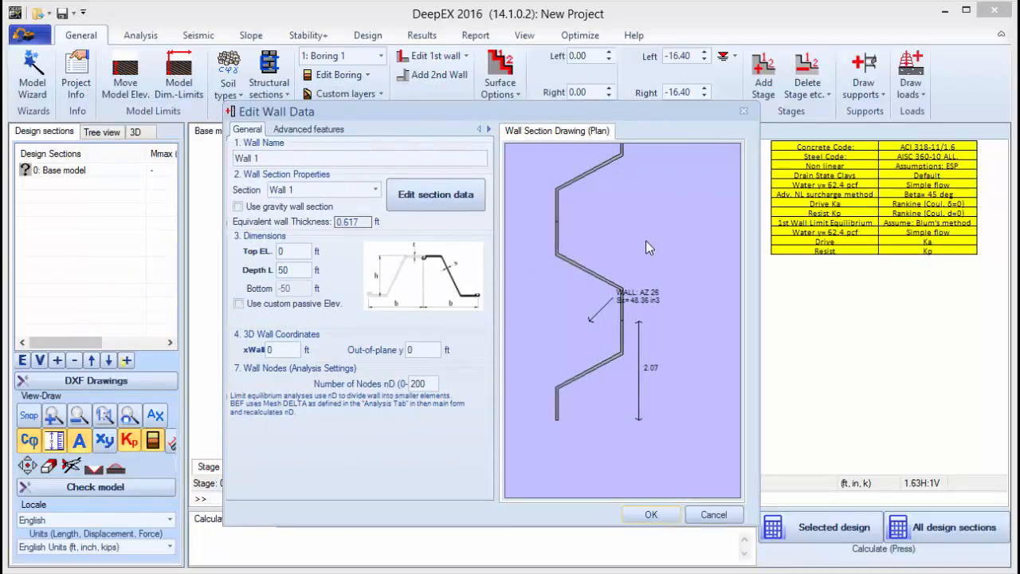
mouse_move(632, 261)
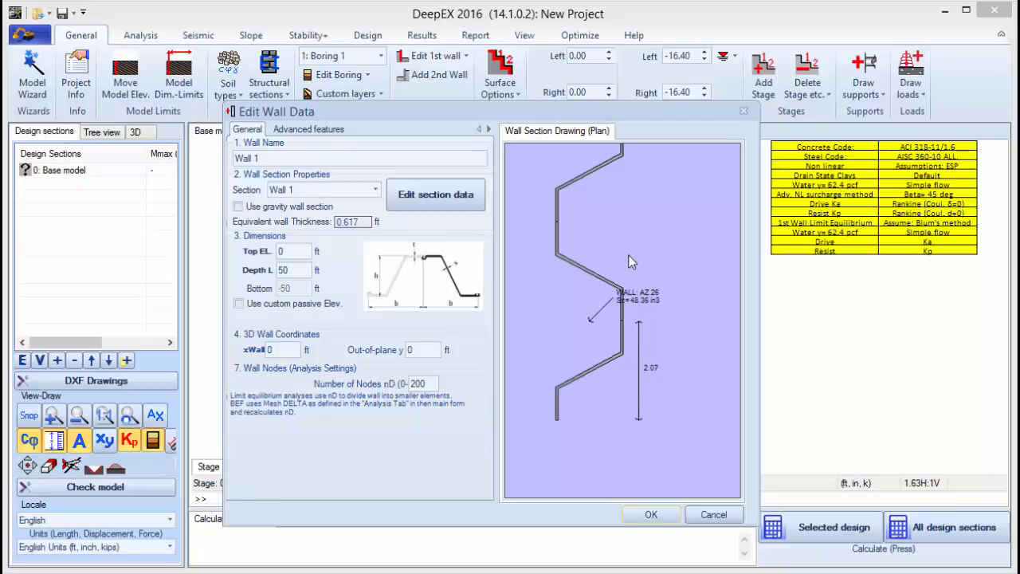
mouse_move(572, 290)
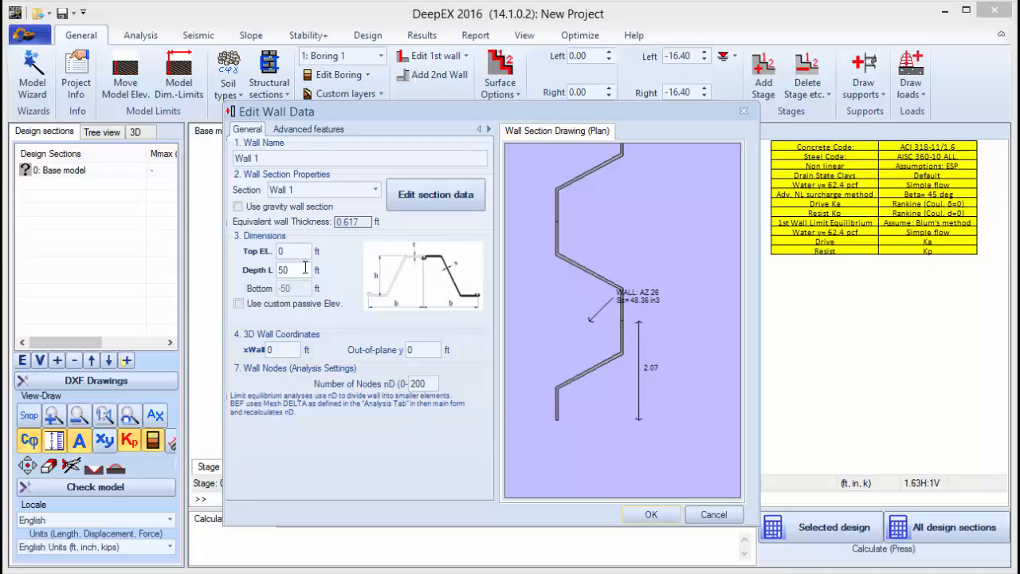
mouse_move(293, 350)
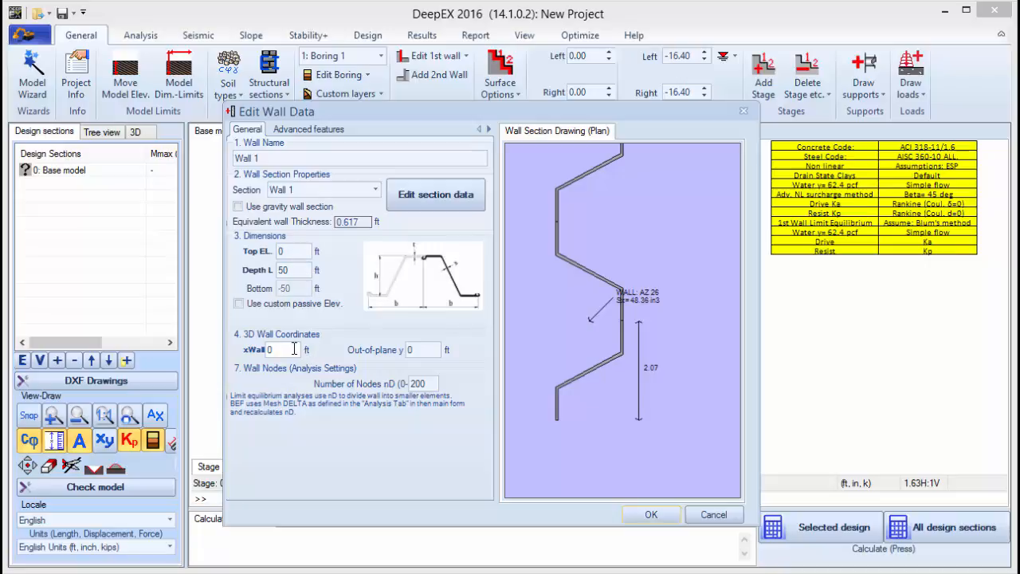
mouse_move(411, 258)
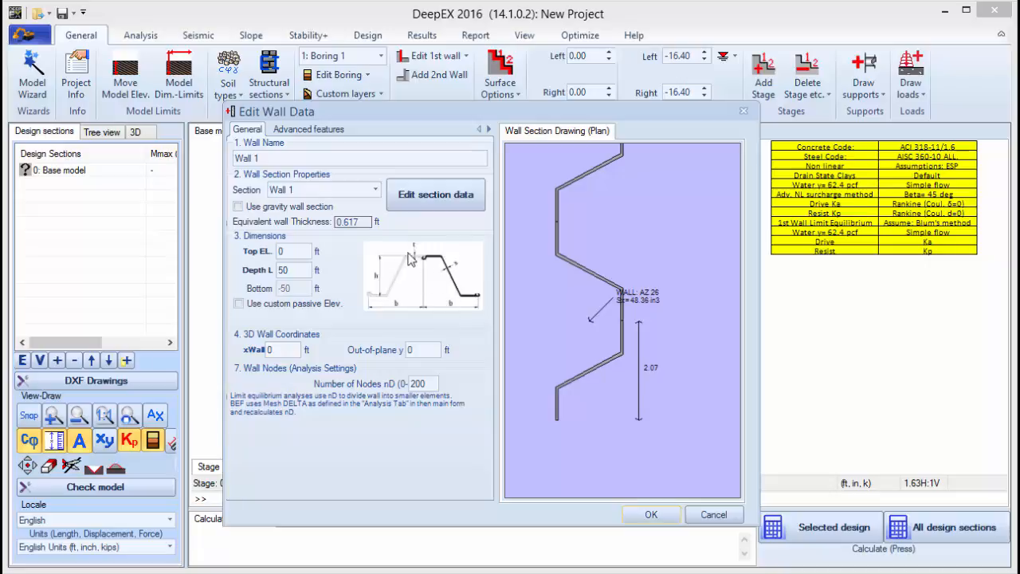
mouse_move(444, 204)
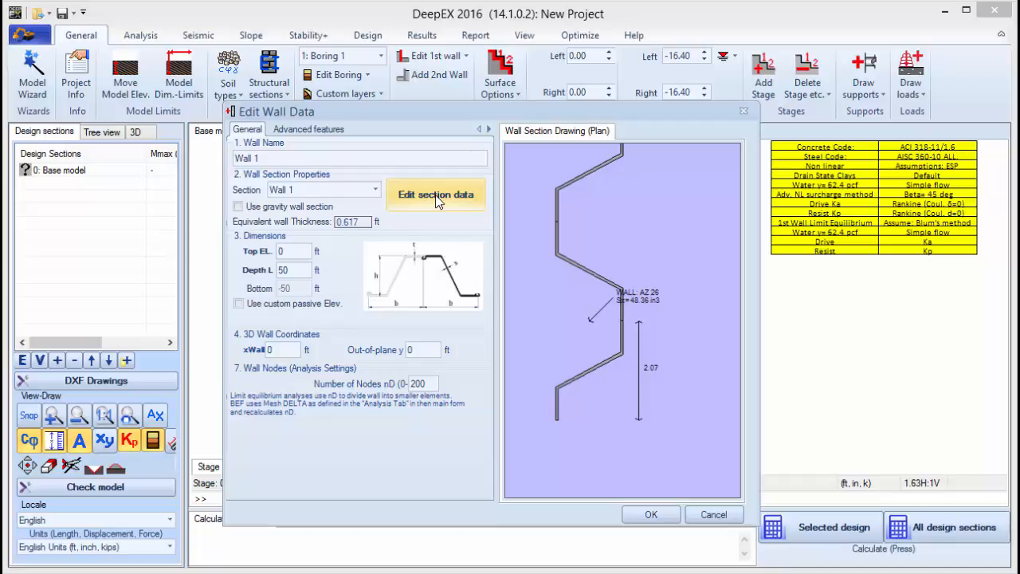
Create a new wall section, New wall 1, in Edit Wall Properties and return to Wall 1
click(437, 194)
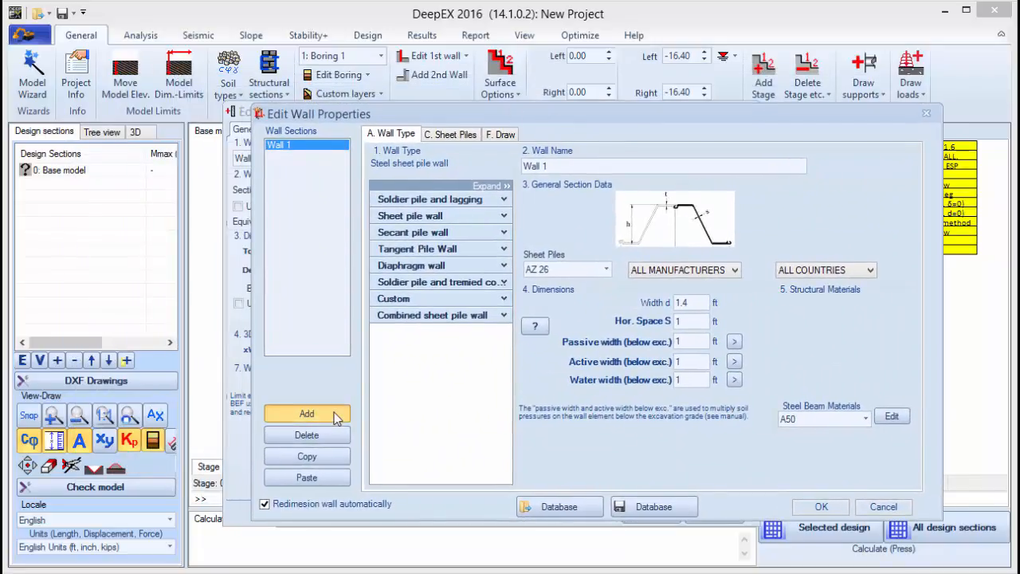
click(306, 413)
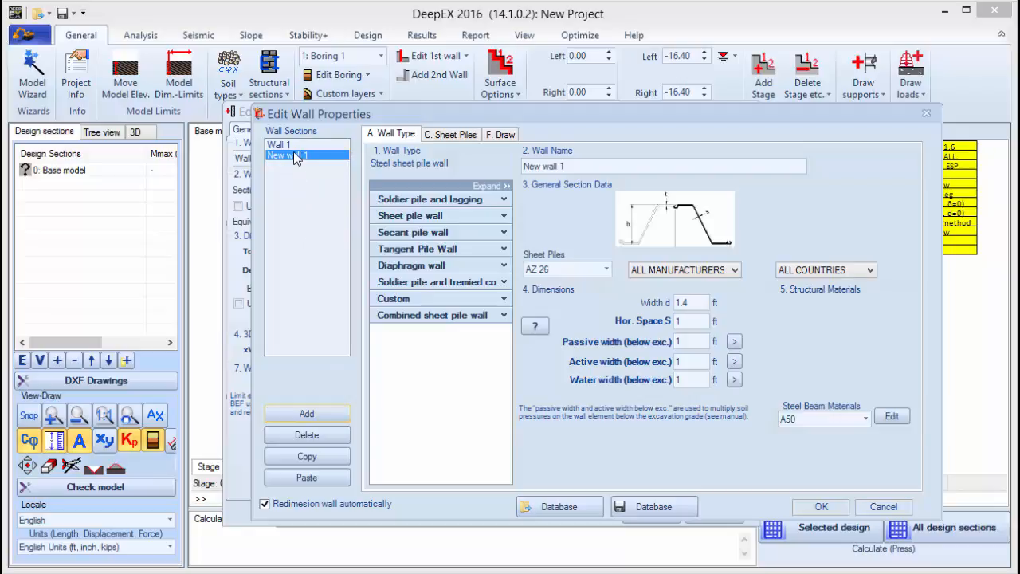
click(279, 143)
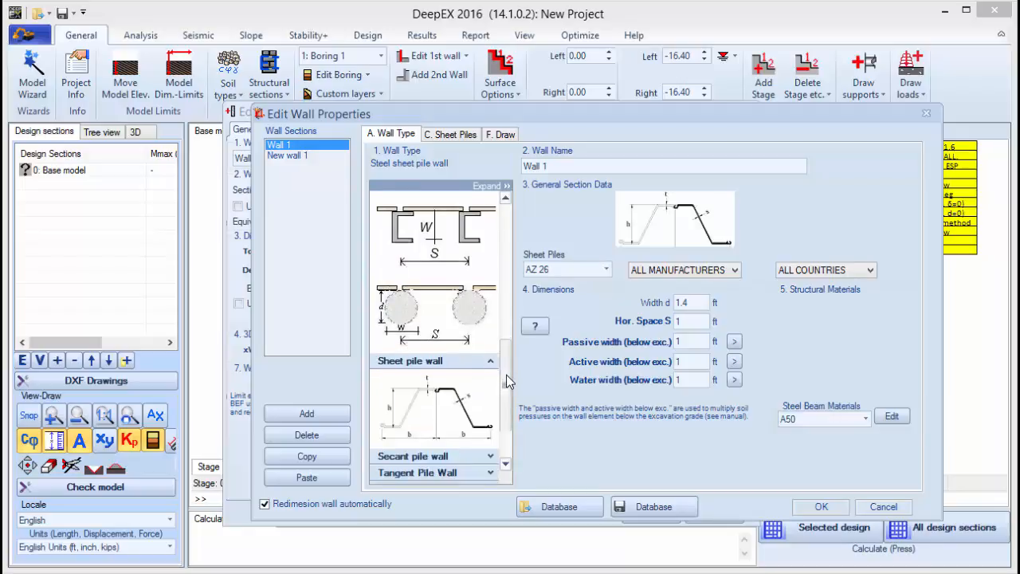
scroll(down, 3)
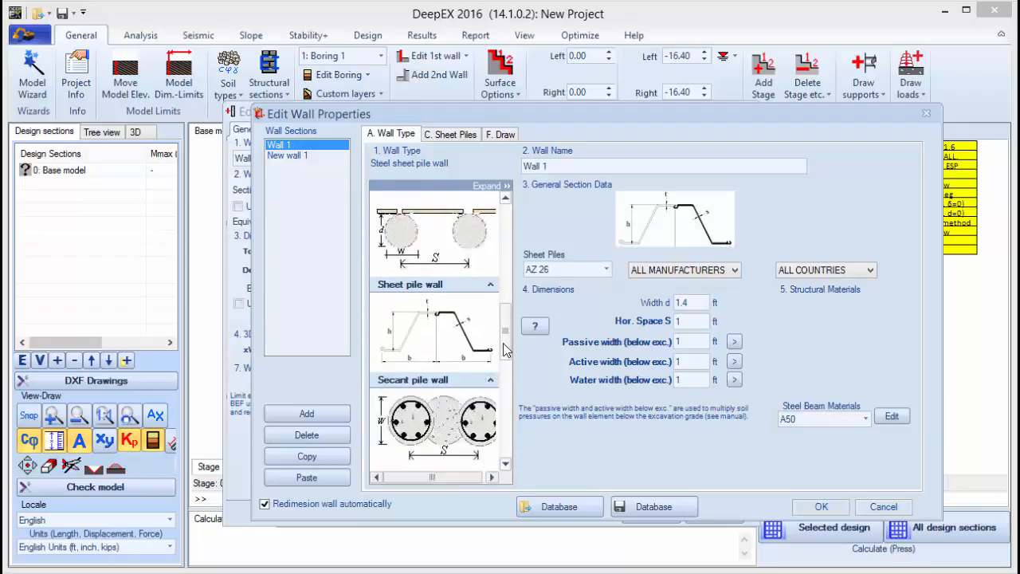
scroll(down, 3)
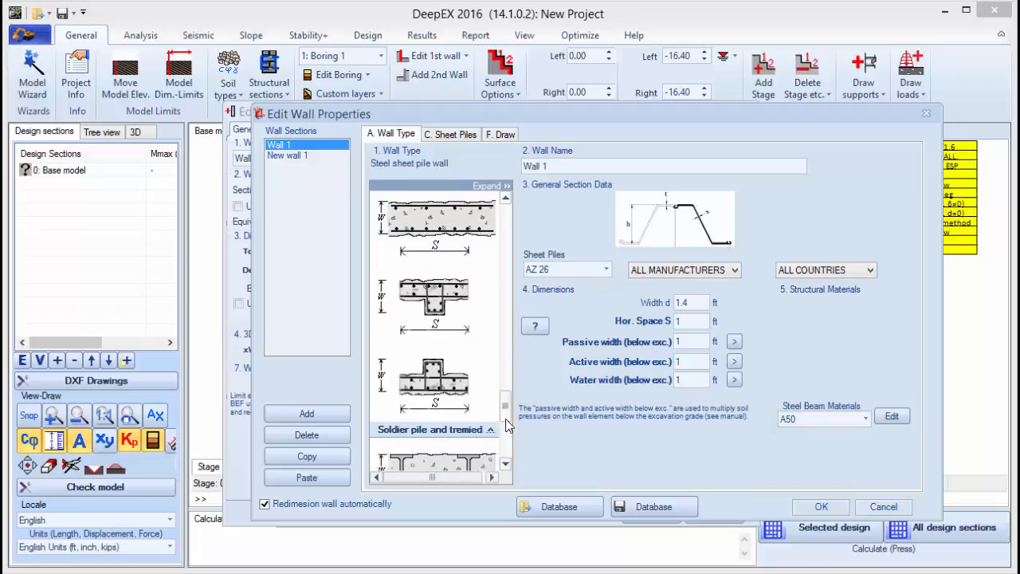
scroll(down, 3)
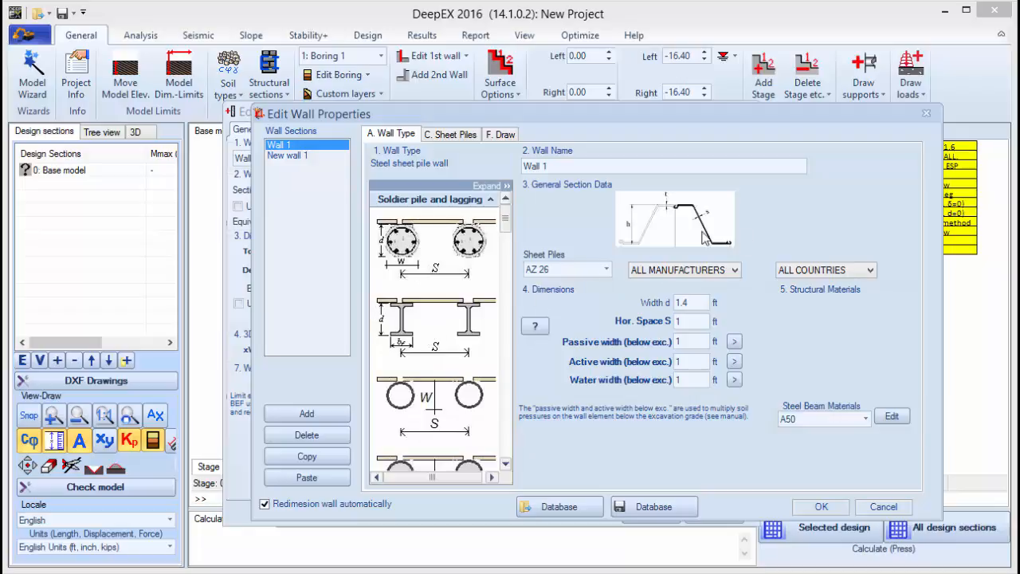
mouse_move(635, 349)
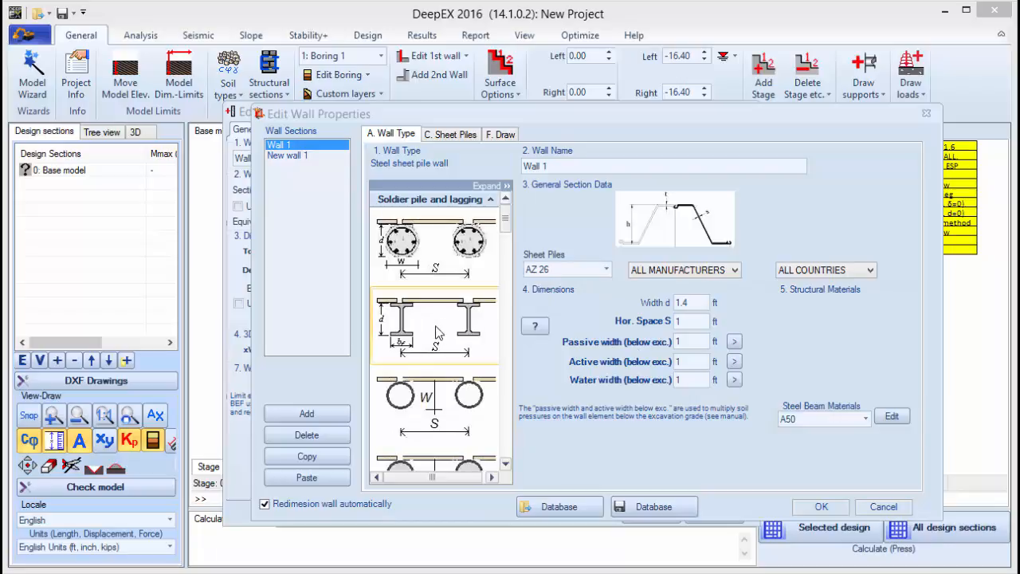
Choose the soldier pile with steel I beam type, HE 300A piles, and review the horizontal pile spacing
click(433, 325)
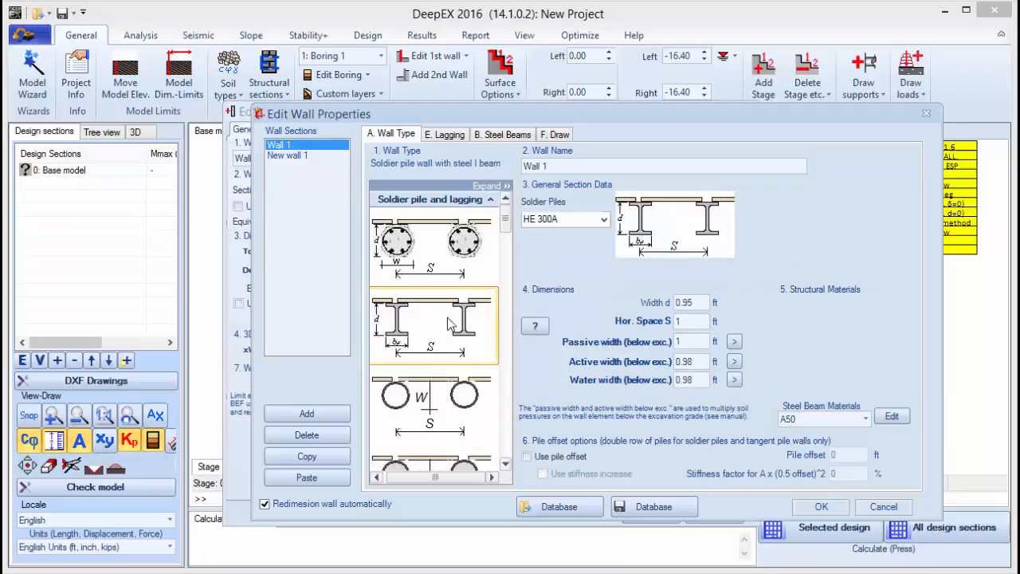
click(603, 220)
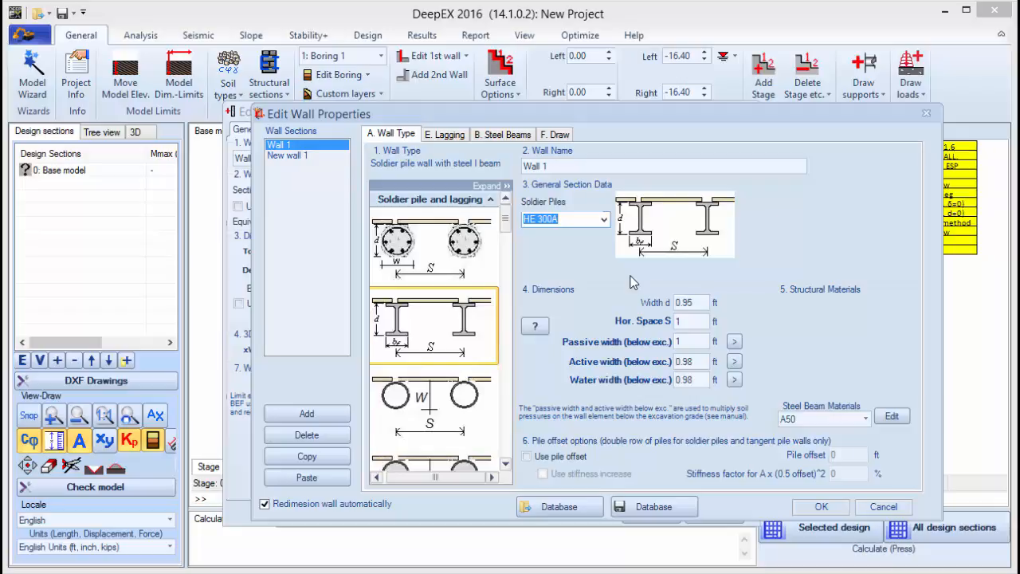
mouse_move(702, 252)
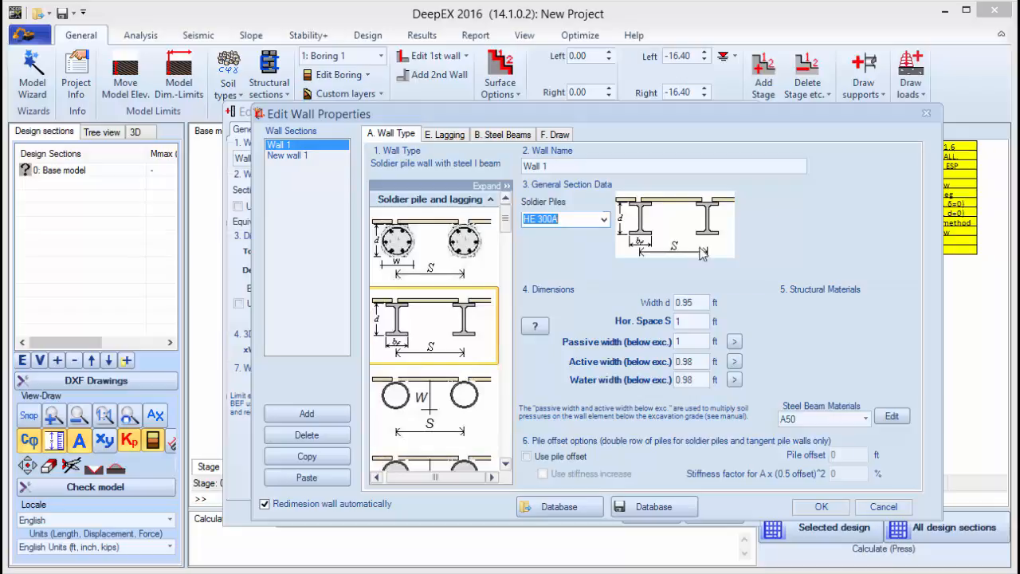
click(692, 322)
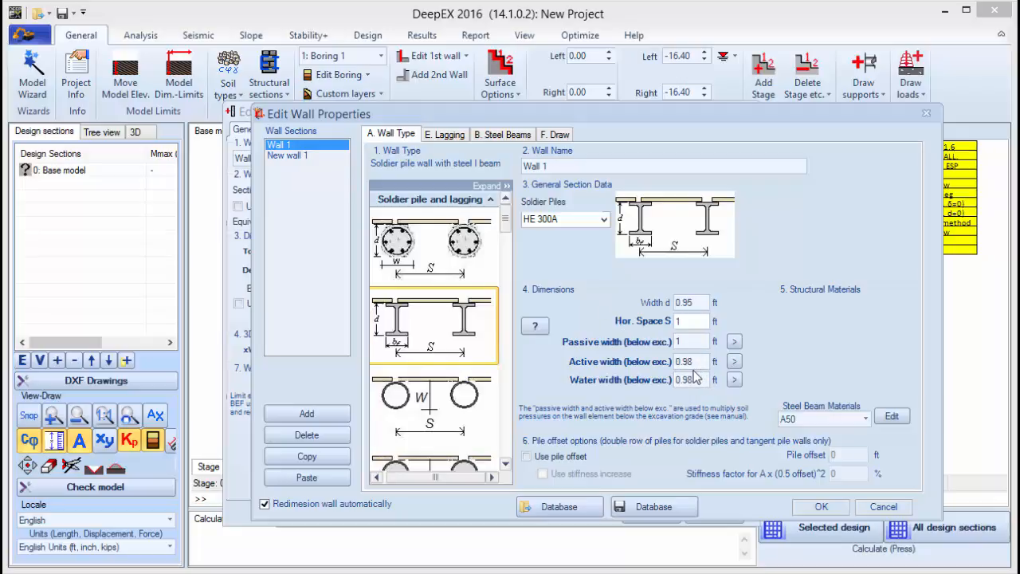
click(692, 320)
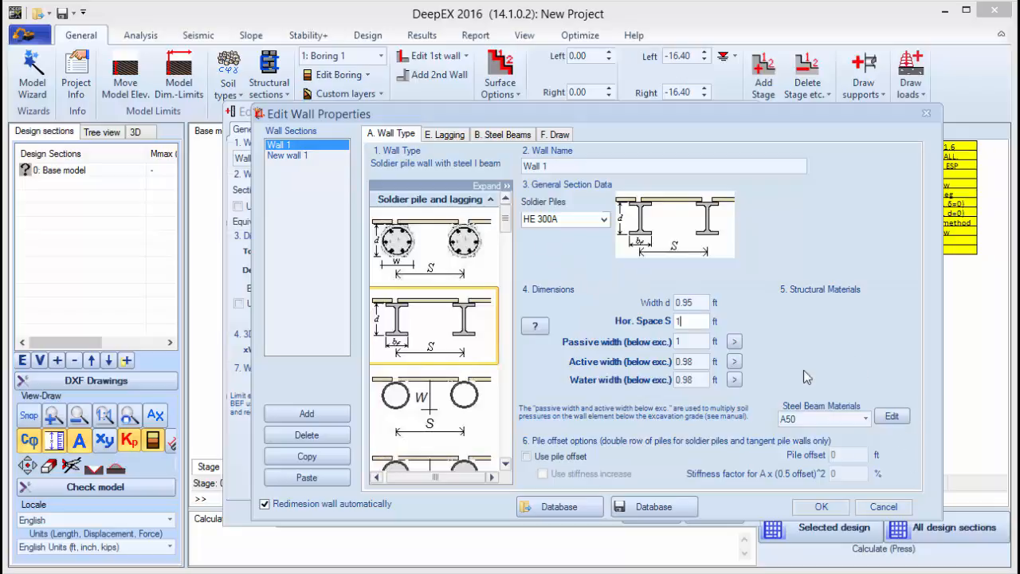
mouse_move(446, 134)
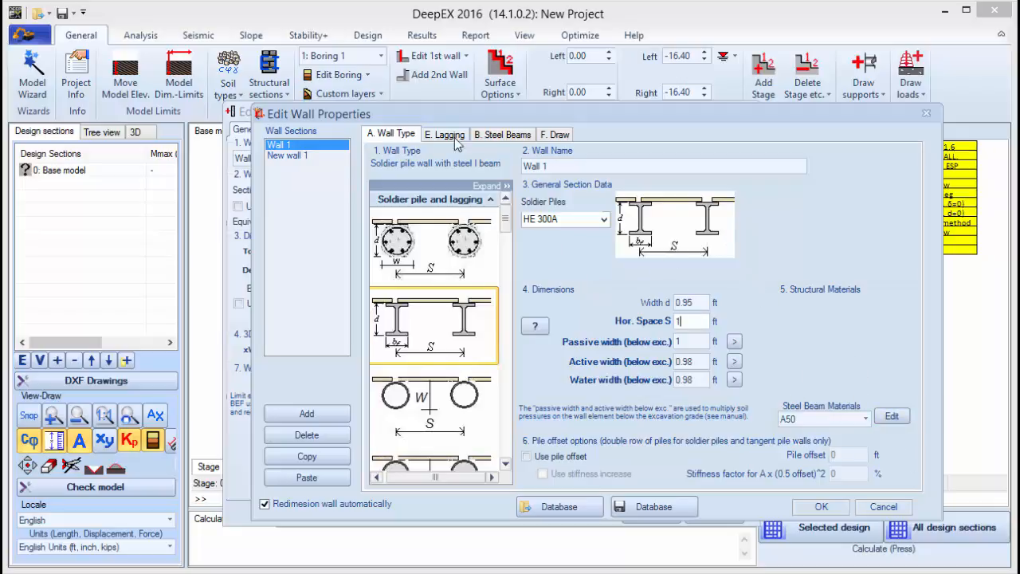
Set timber lagging 1.969 in thick at the wall center on the E. Lagging settings
click(446, 134)
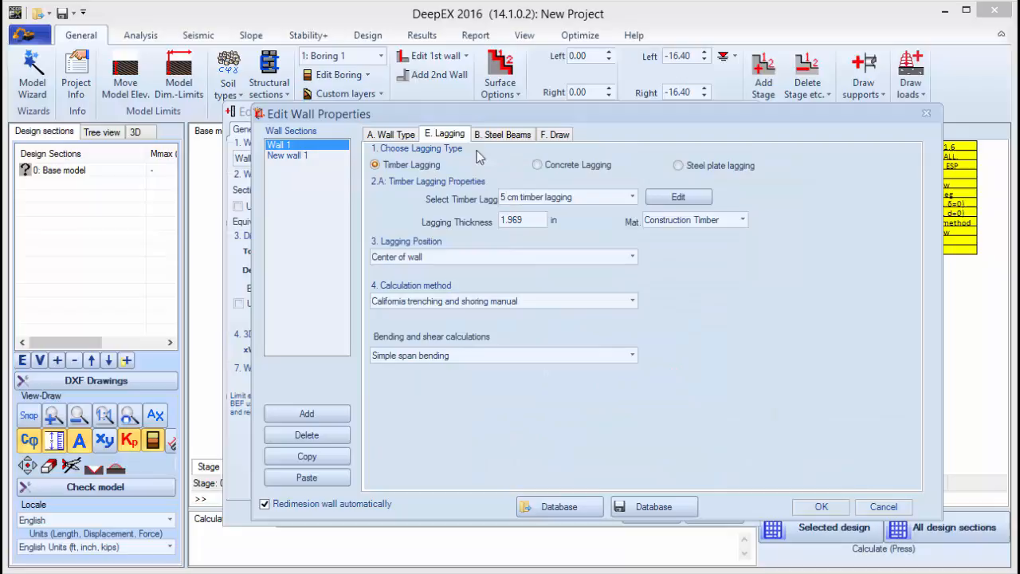
mouse_move(592, 242)
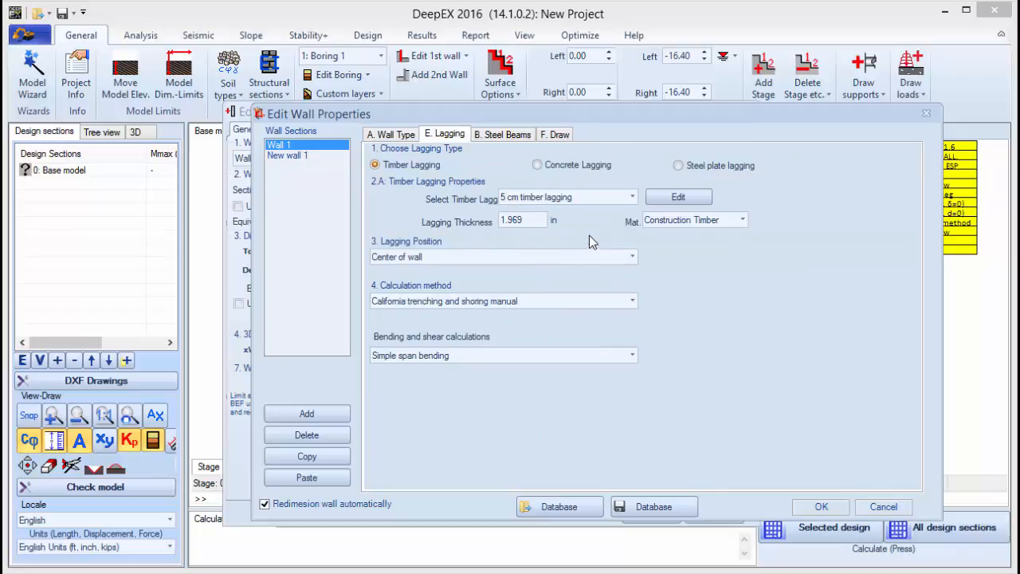
click(523, 220)
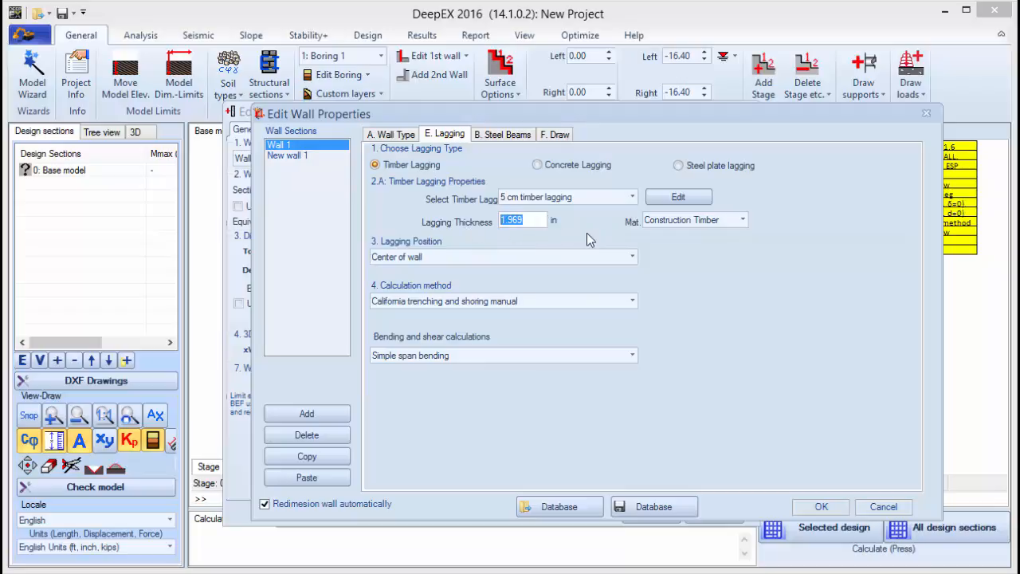
mouse_move(746, 236)
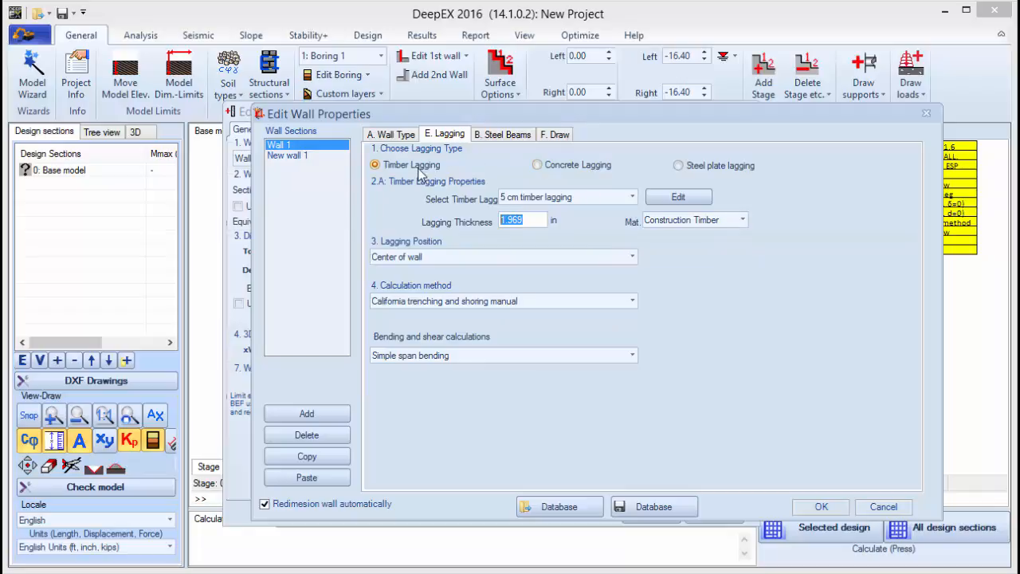
mouse_move(750, 178)
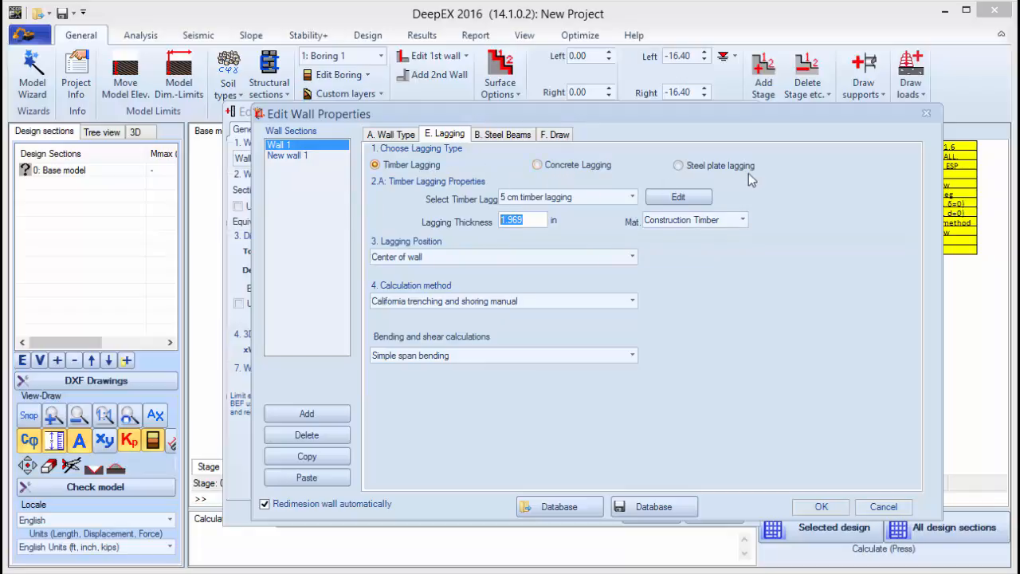
mouse_move(876, 322)
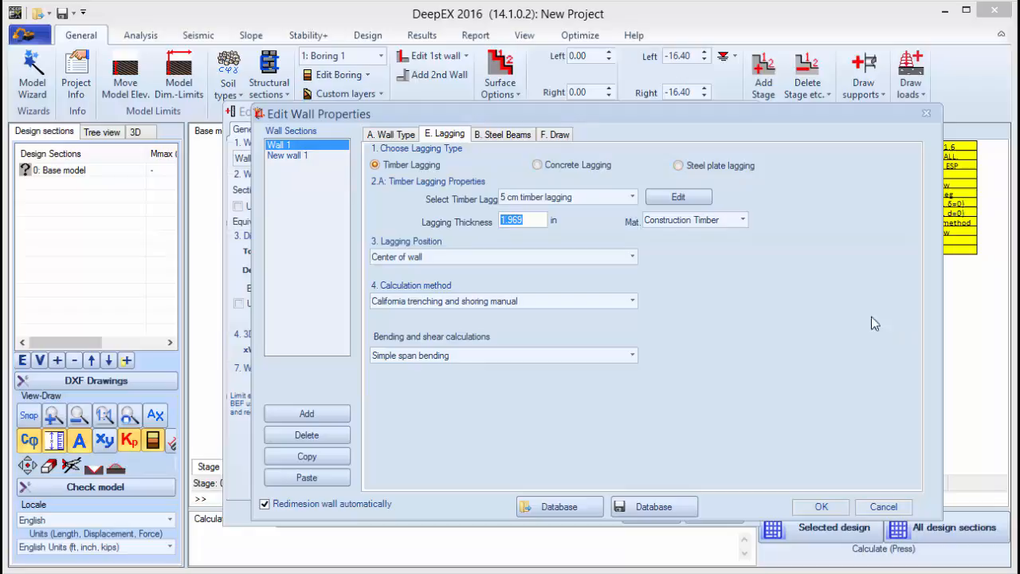
mouse_move(698, 287)
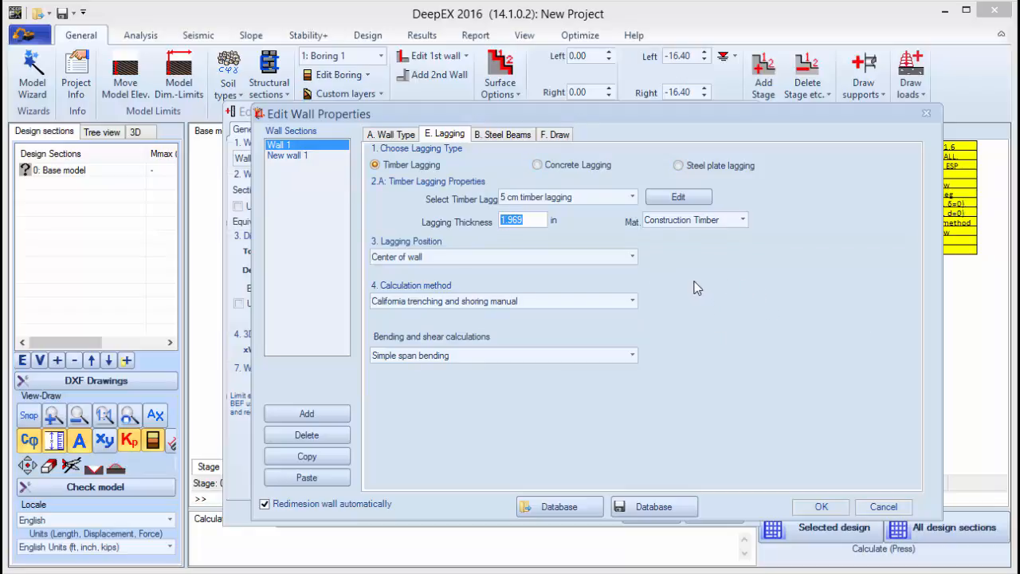
click(630, 257)
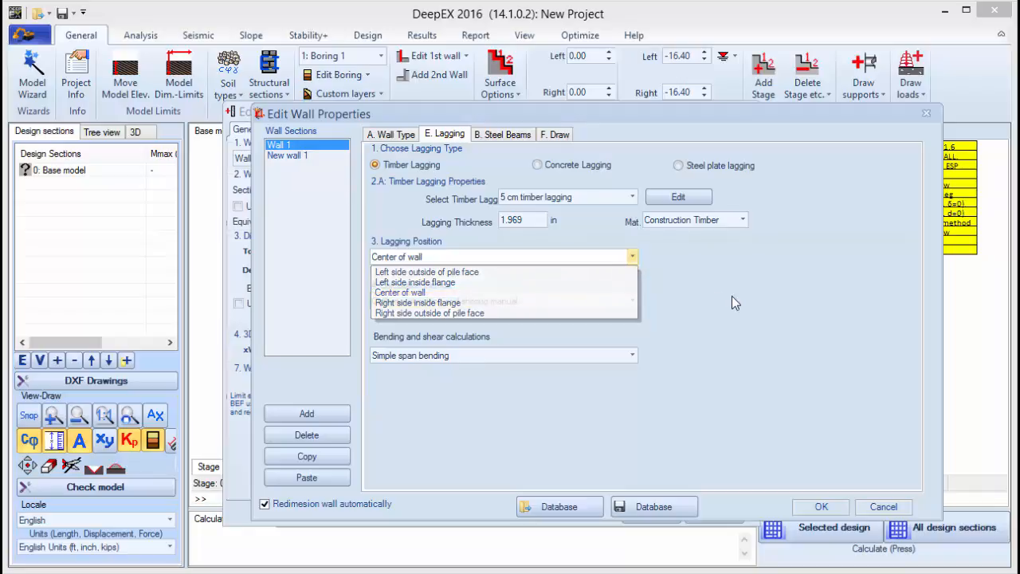
click(502, 134)
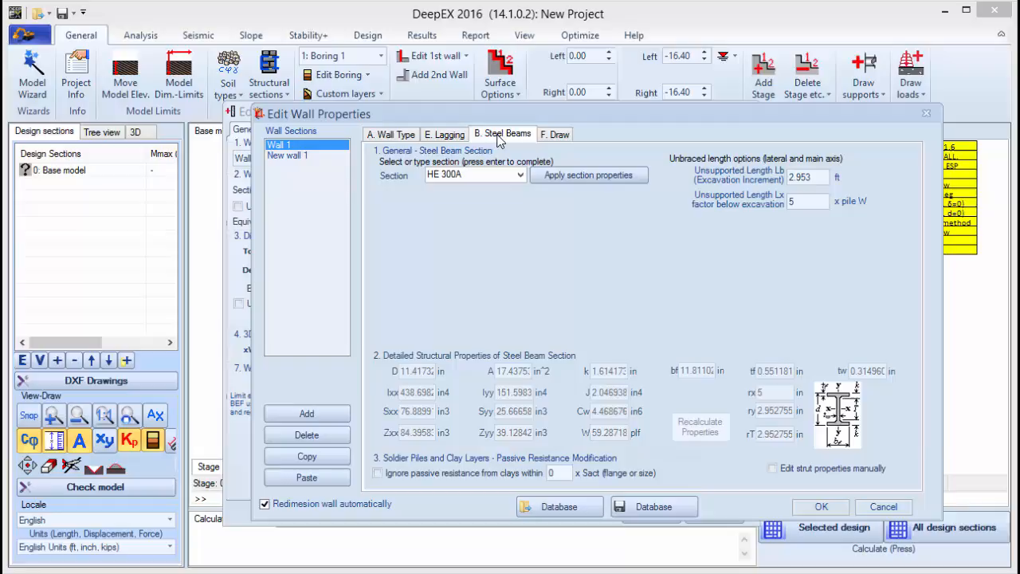
mouse_move(574, 349)
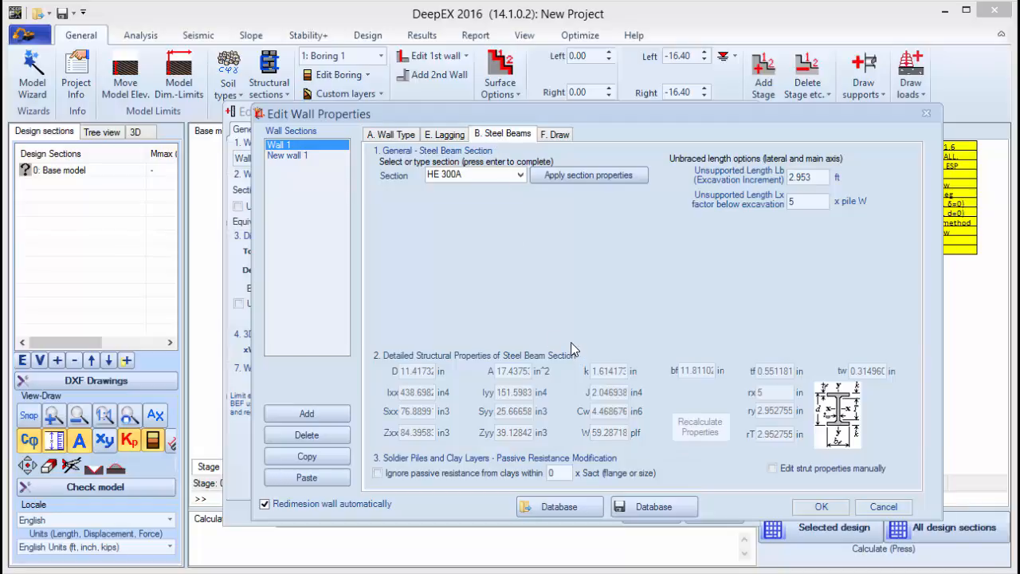
mouse_move(525, 230)
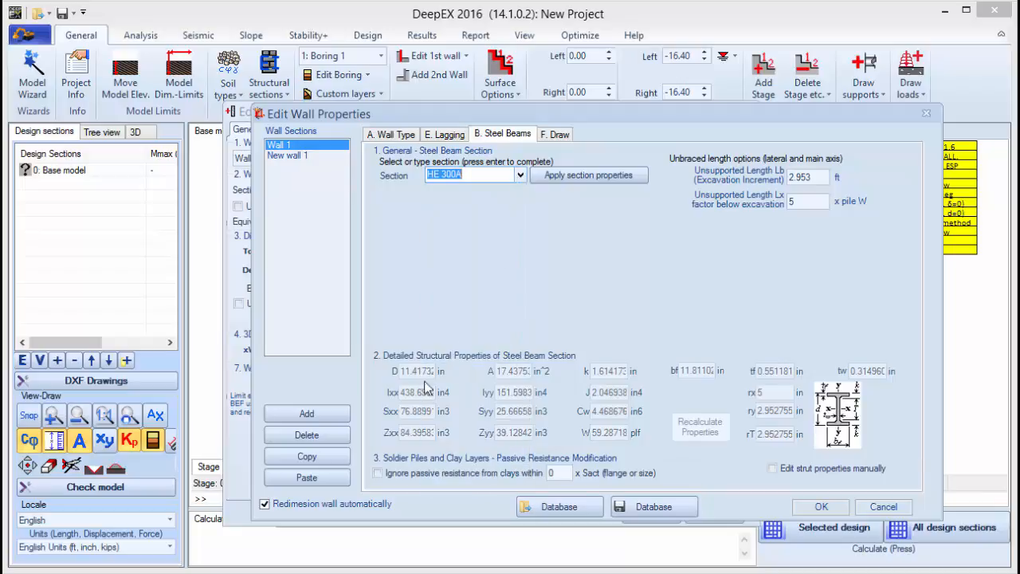
mouse_move(402, 335)
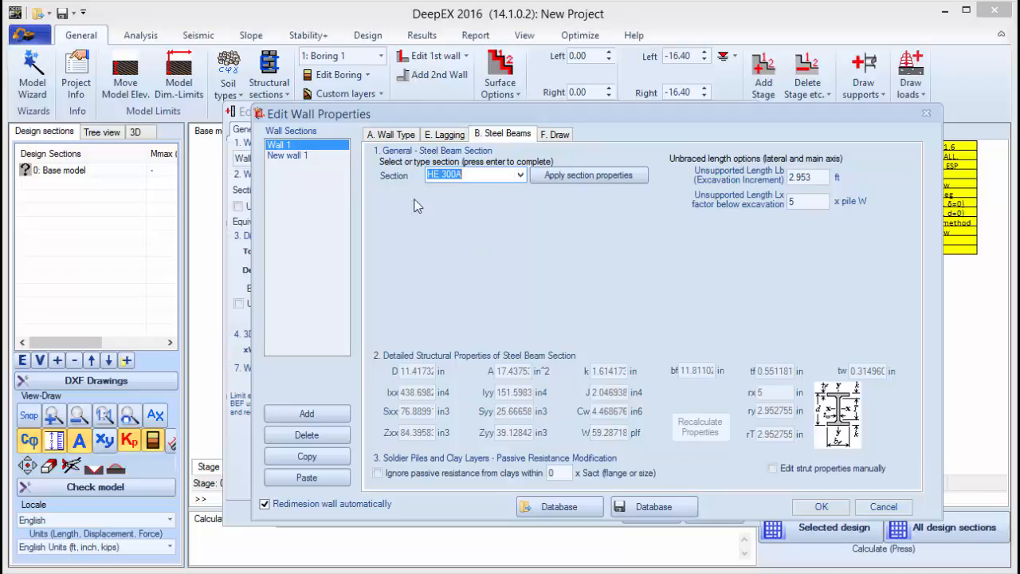
Select Diaphragm wall, edit the concrete section to 23.64 by 12 in, and accept the autodimension spacing
click(389, 134)
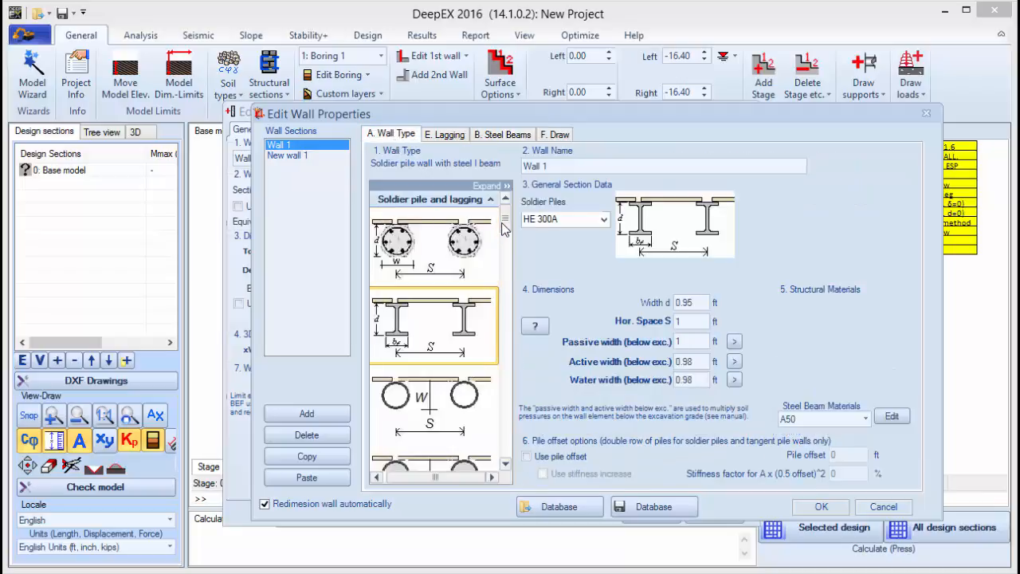
scroll(down, 3)
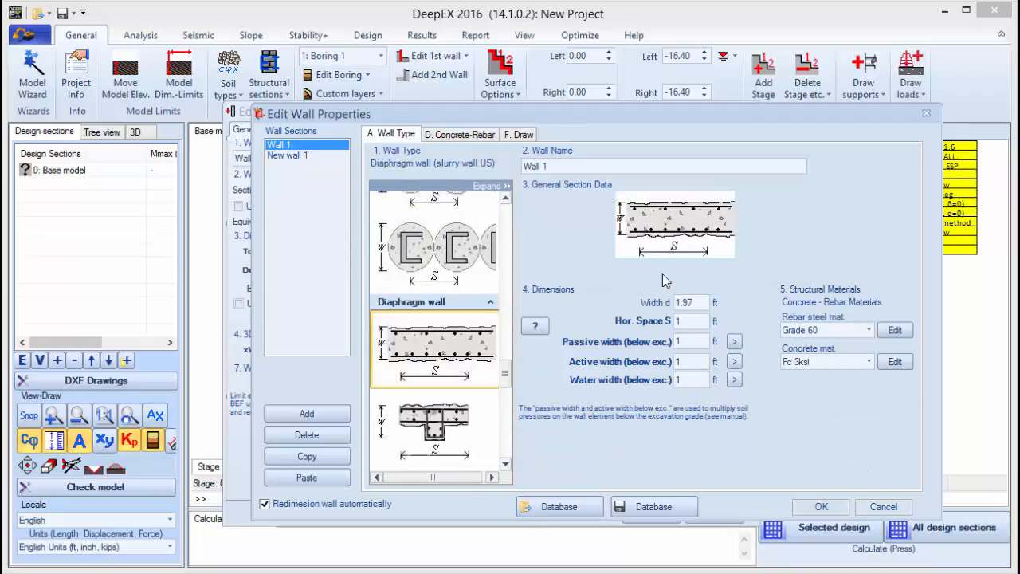
click(459, 134)
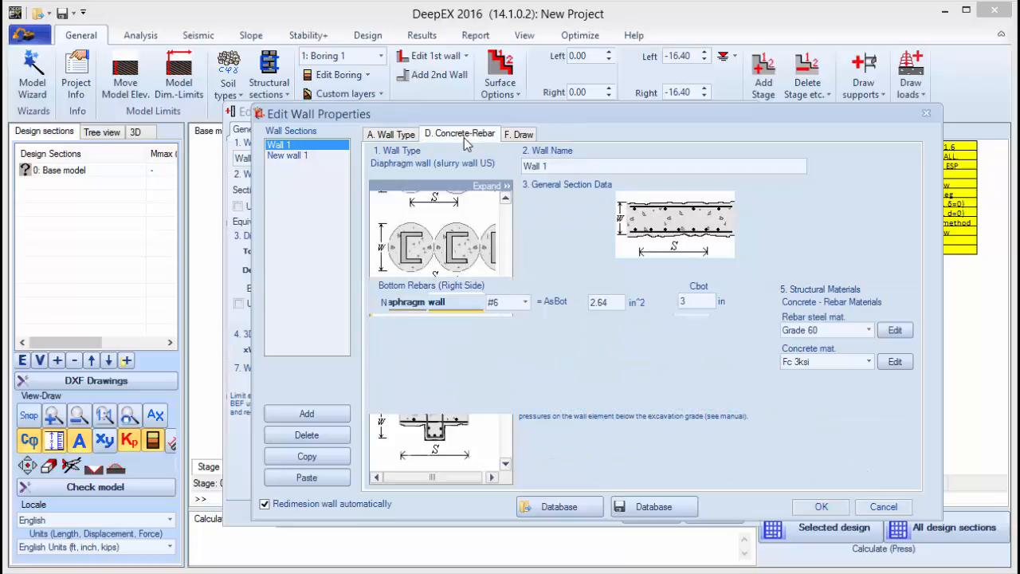
click(460, 134)
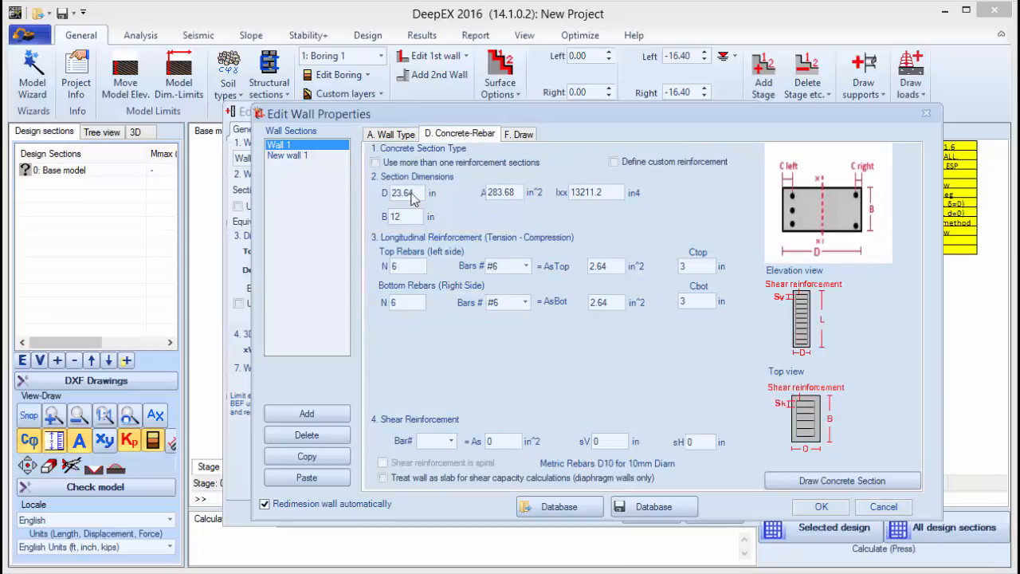
mouse_move(410, 215)
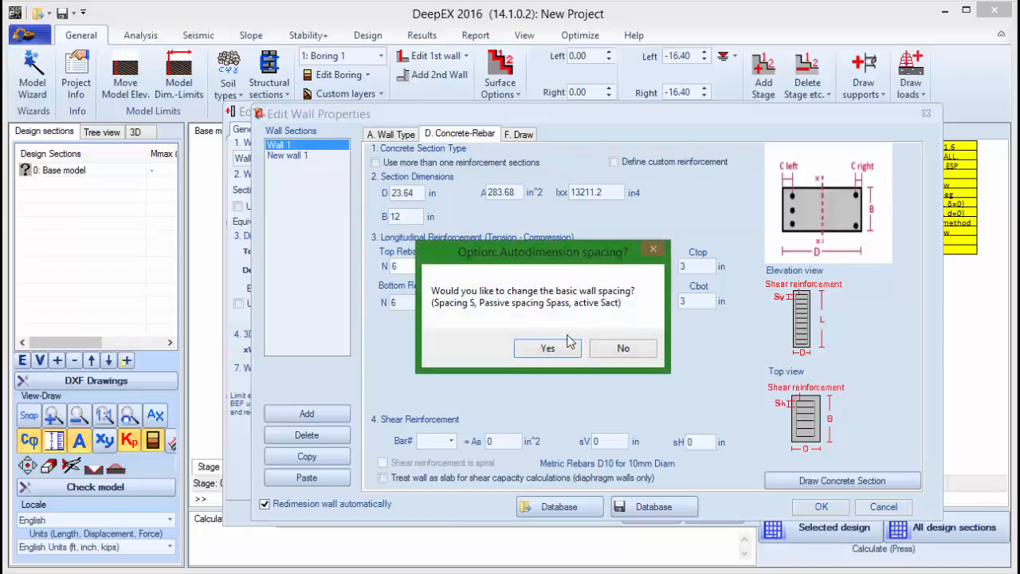
click(622, 348)
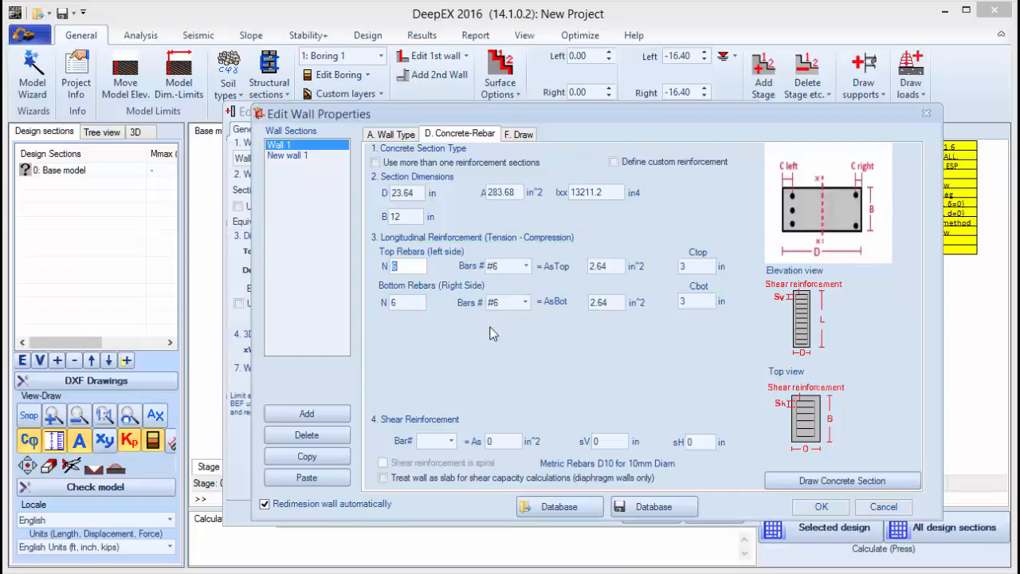
mouse_move(555, 309)
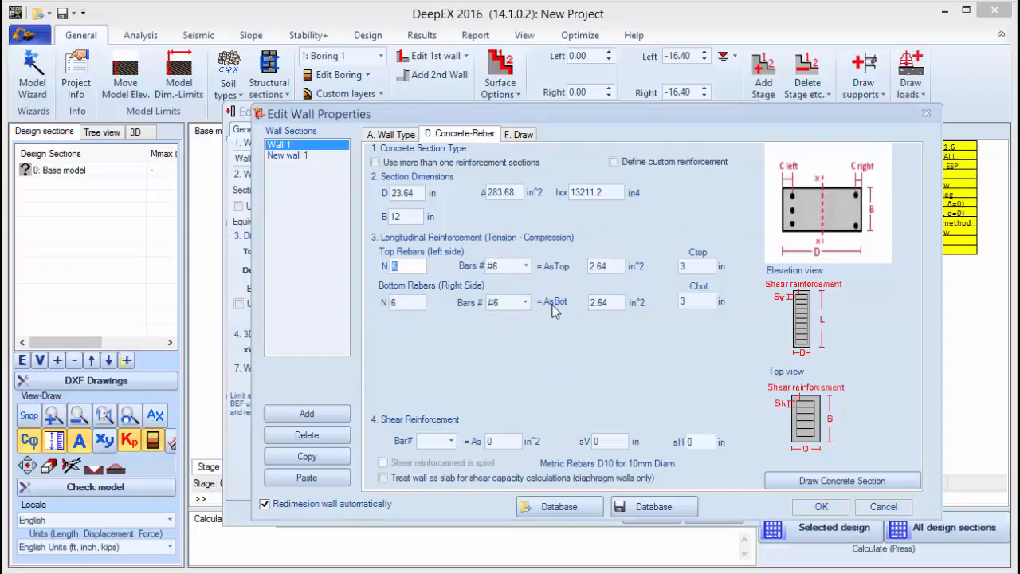
mouse_move(832, 464)
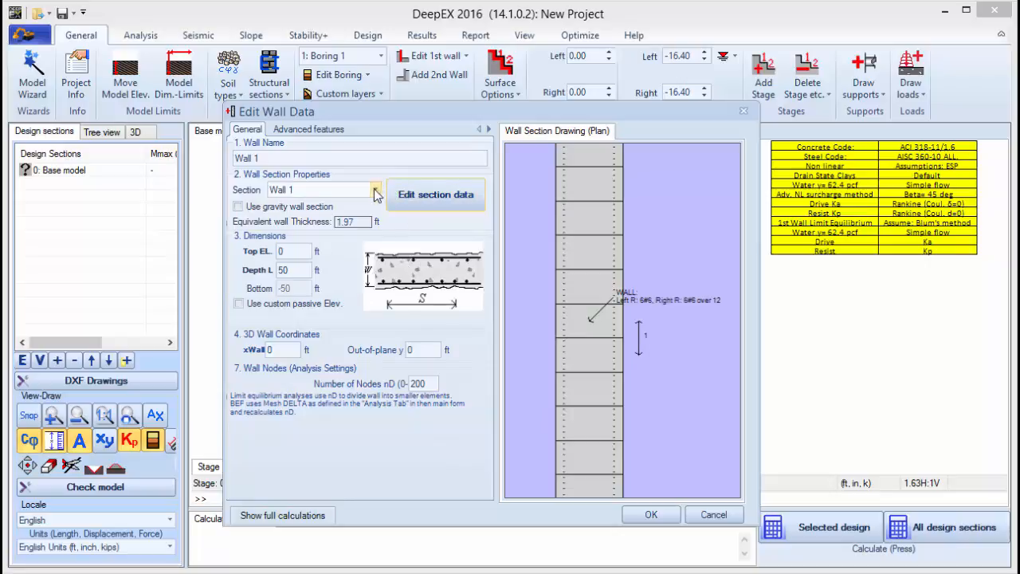
Assign the New wall 1 AZ 26 sheet-pile section to Wall 1 and confirm the wall data
click(375, 190)
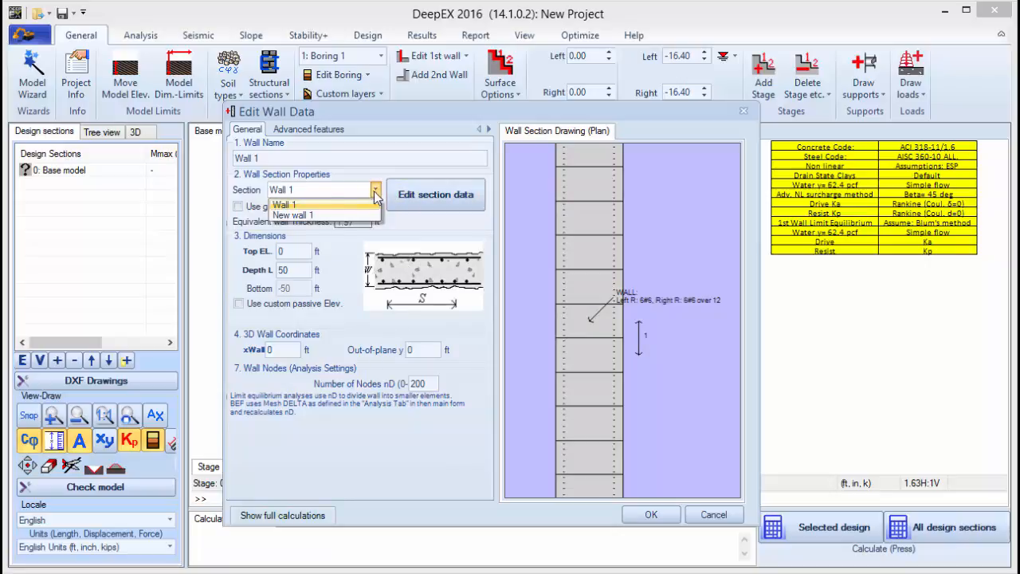
click(295, 215)
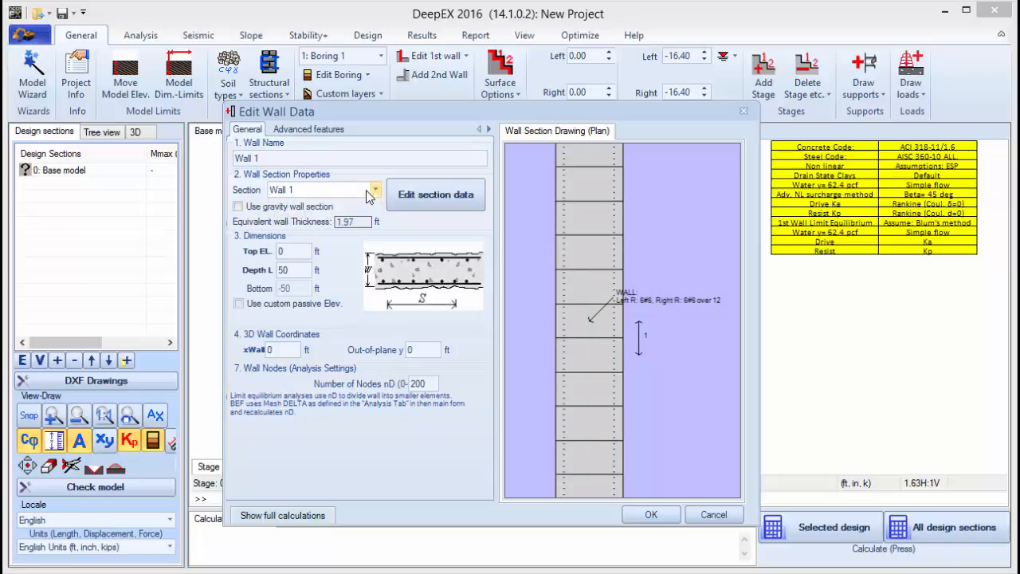
click(375, 190)
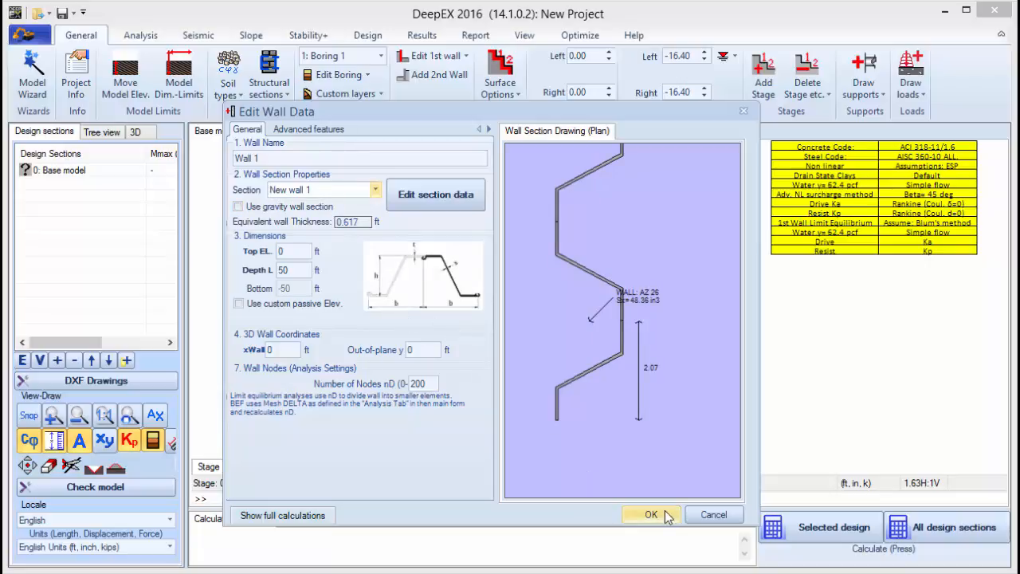
click(651, 514)
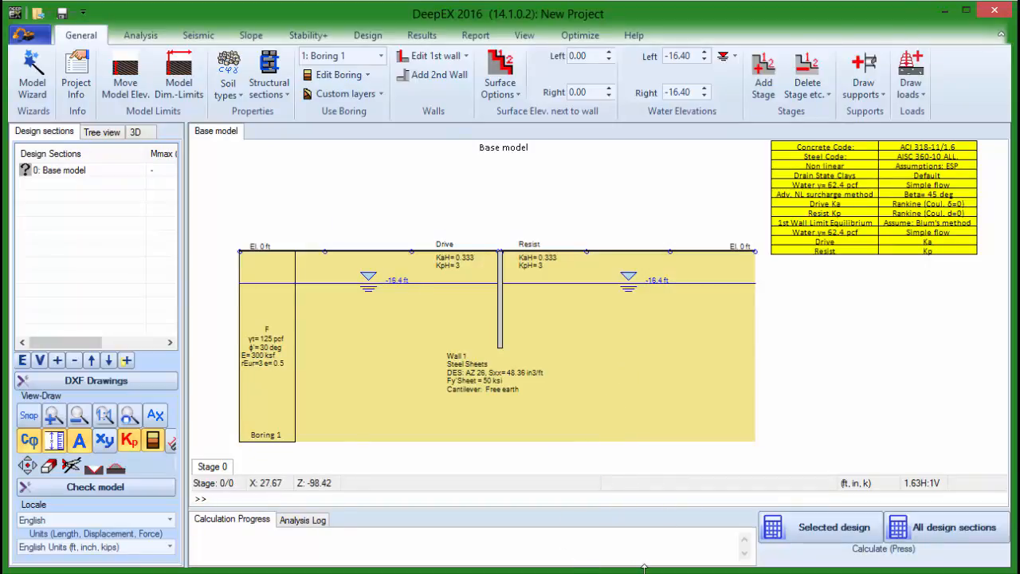
mouse_move(541, 308)
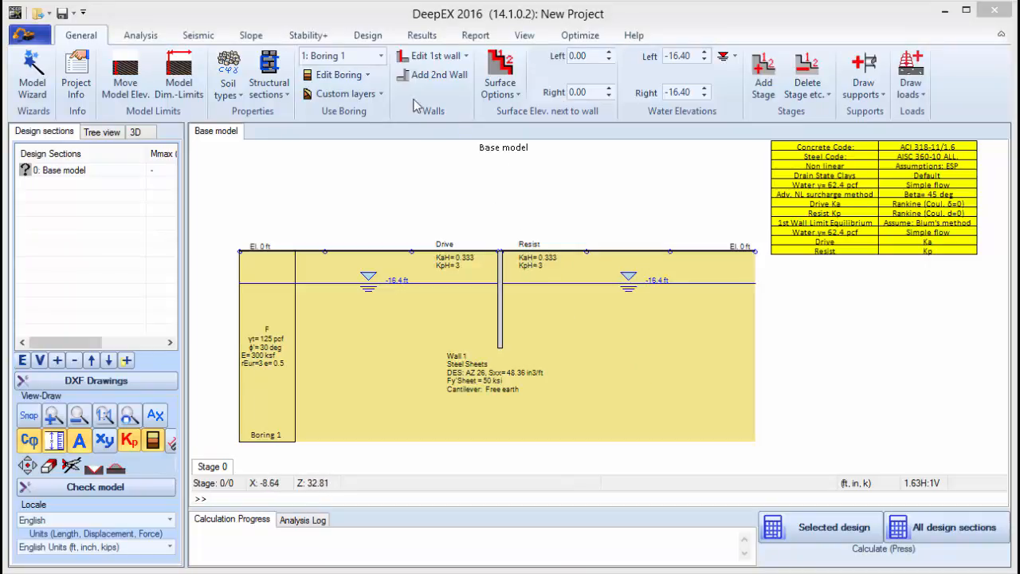
mouse_move(434, 75)
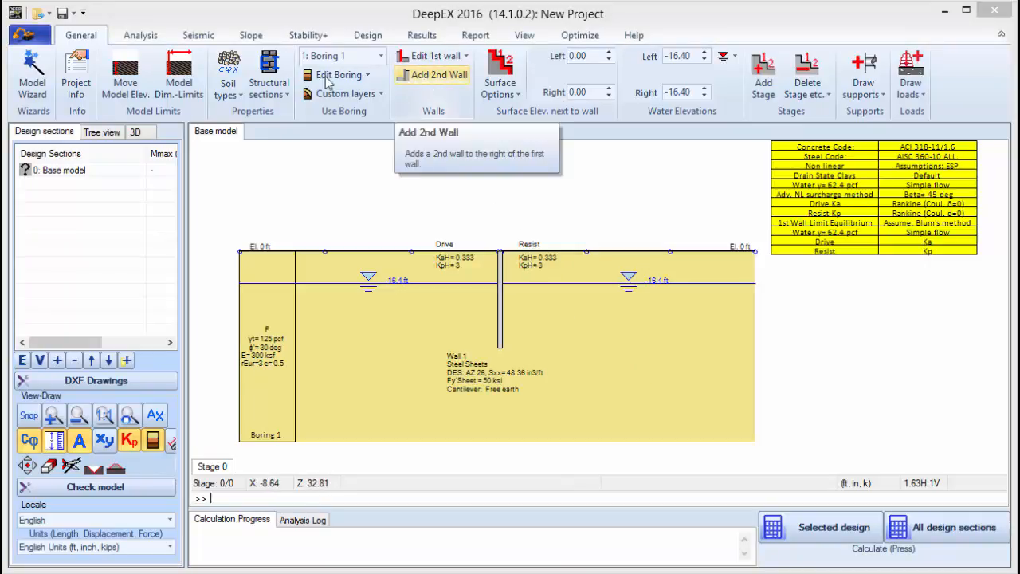
Add a 2nd wall, Right wall, keeping New wall 1 as its section, and reopen its wall data
click(434, 75)
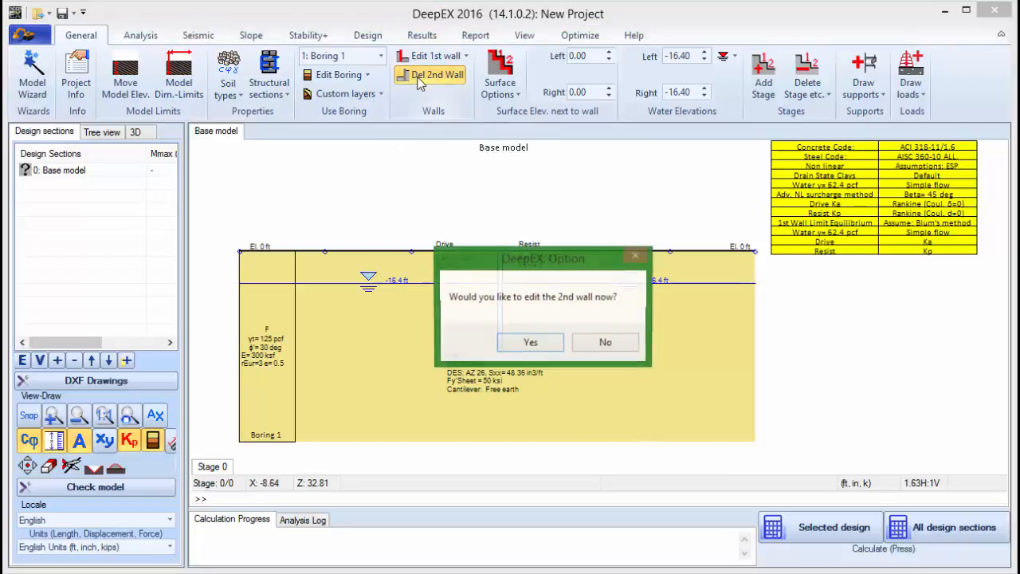
click(529, 341)
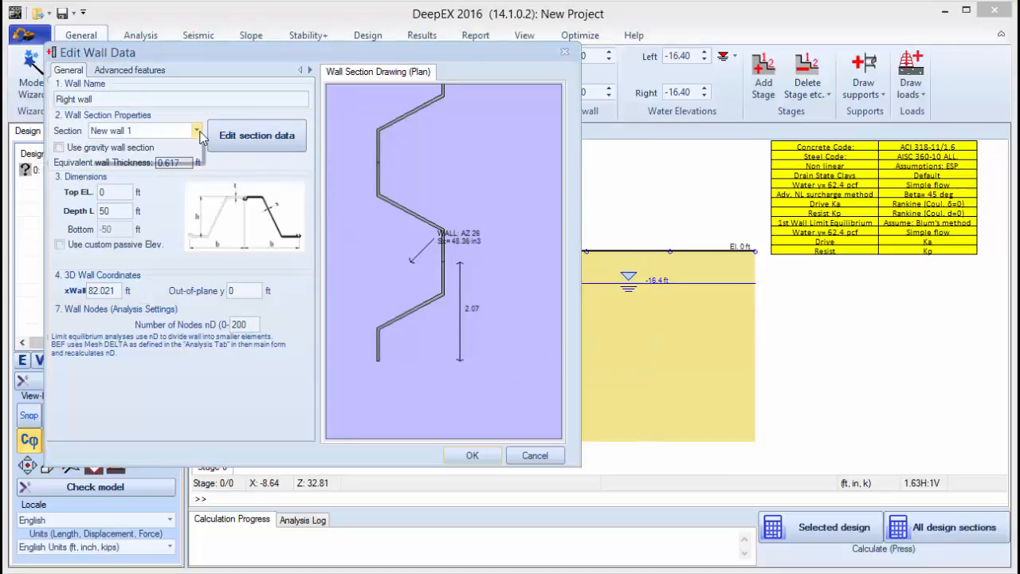
click(196, 131)
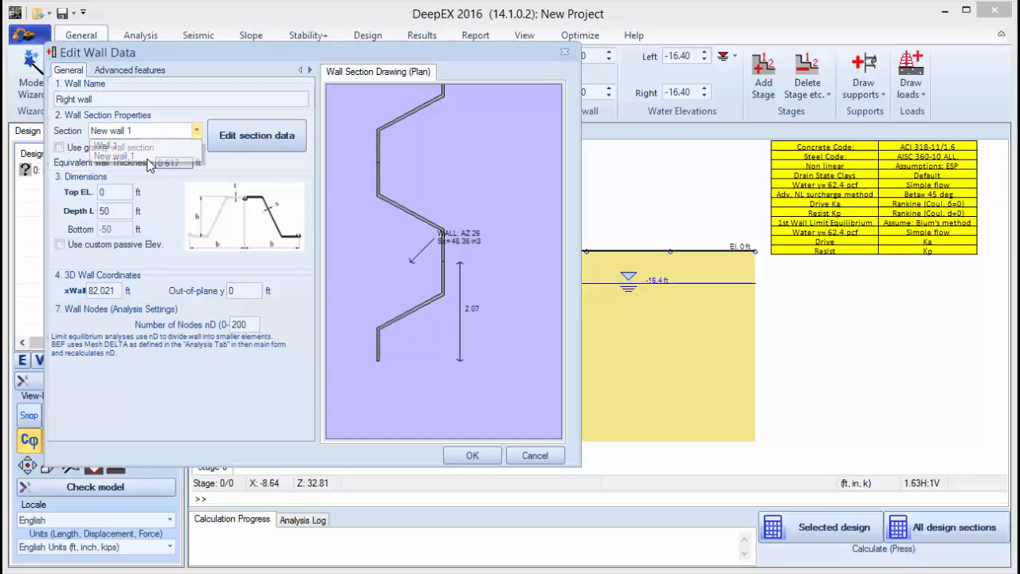
click(472, 456)
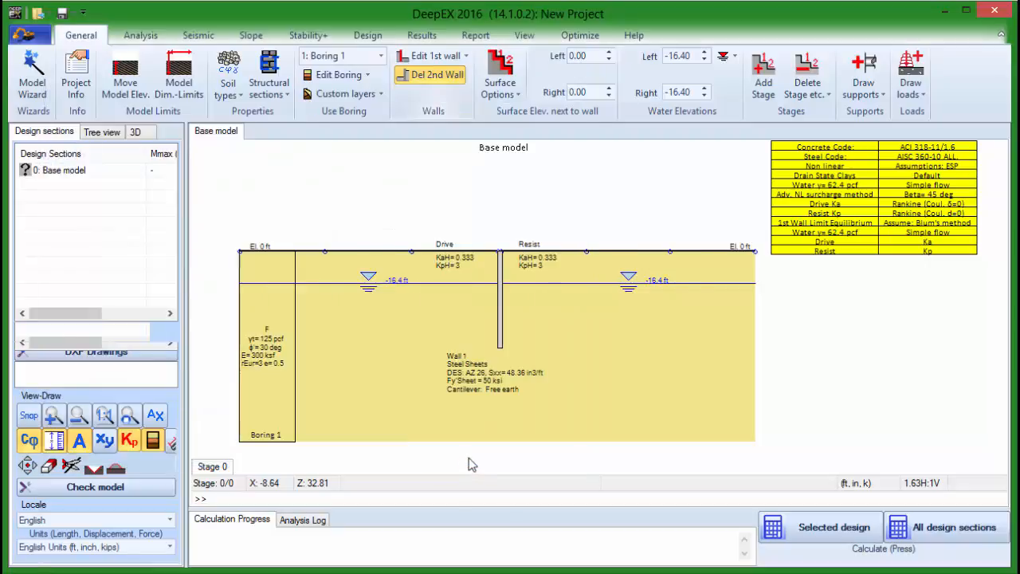
click(430, 75)
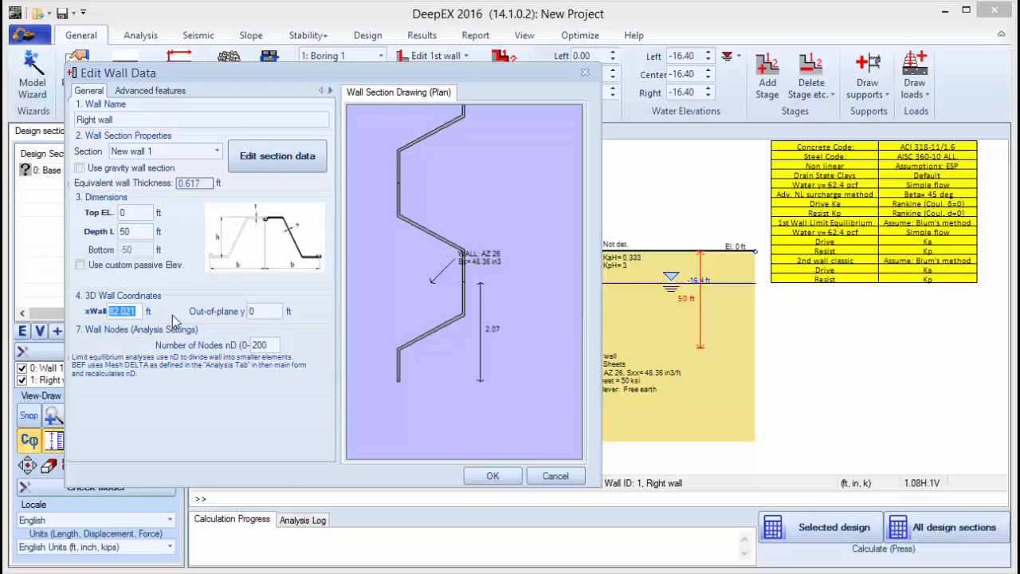
Set the Right wall's xWall to 70 ft and confirm its position
text(70)
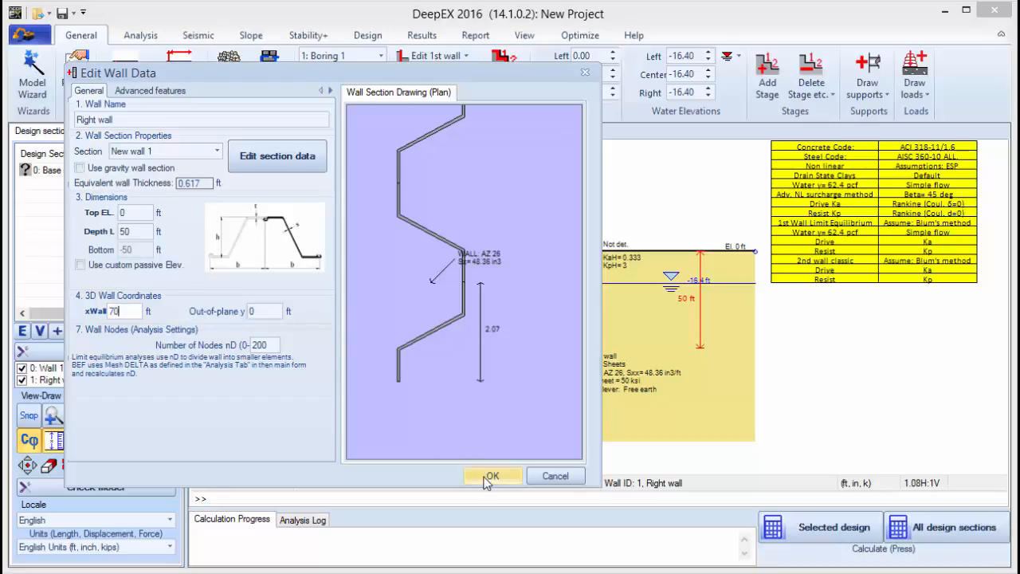
click(491, 475)
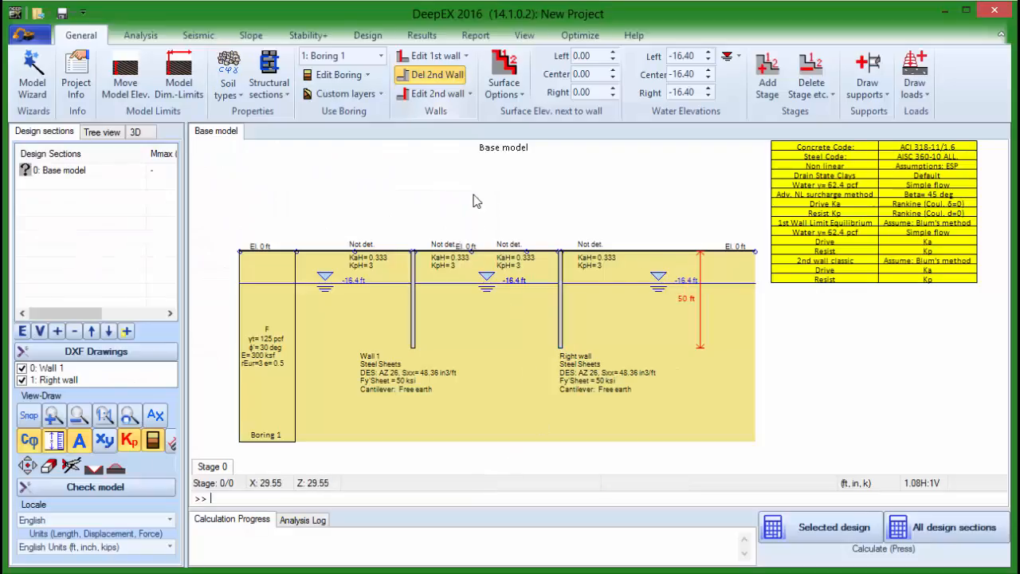